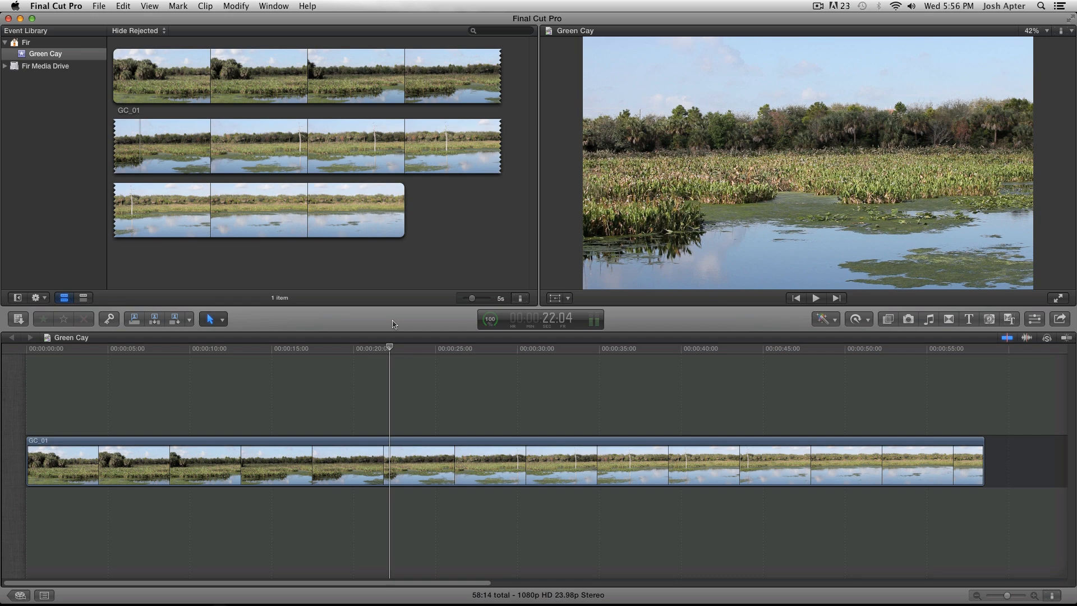
Bring up the Final Cut Pro application menu from the menu bar.
click(56, 6)
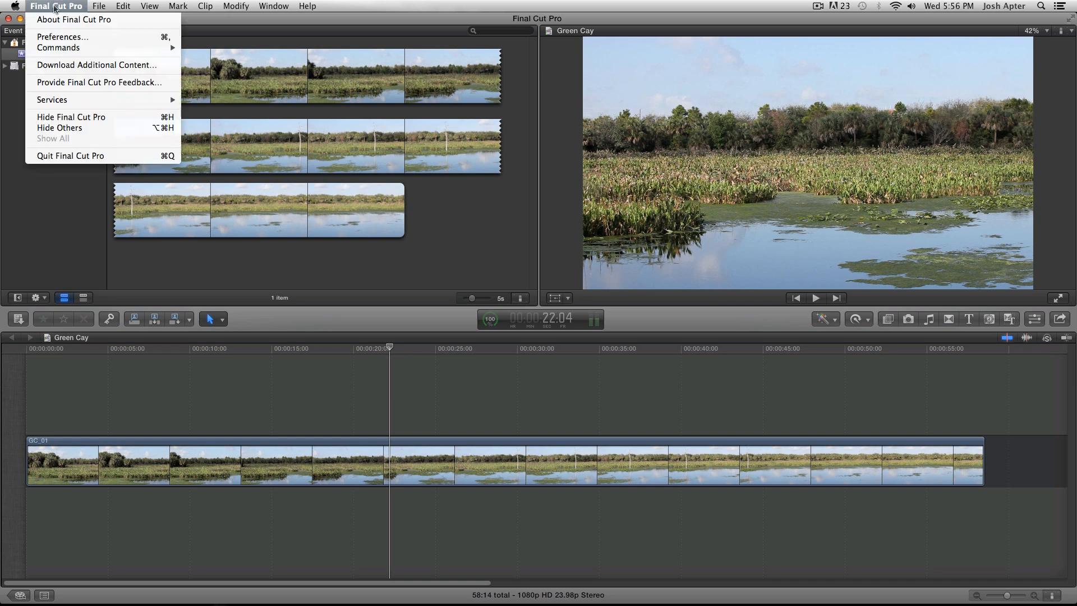
Show the Preferences window on its Import settings.
click(63, 37)
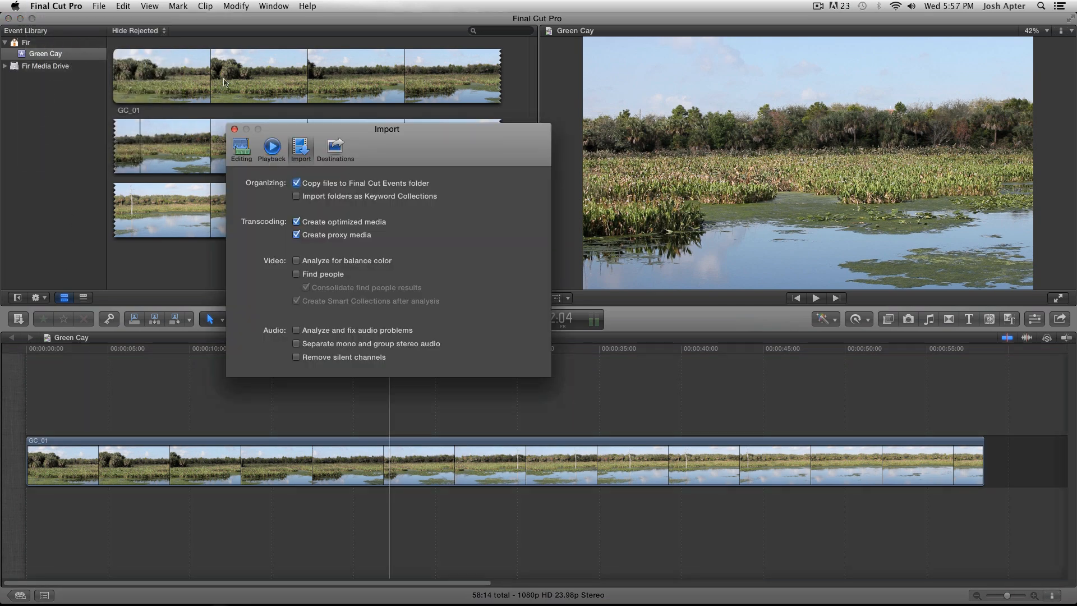
mouse_move(287, 235)
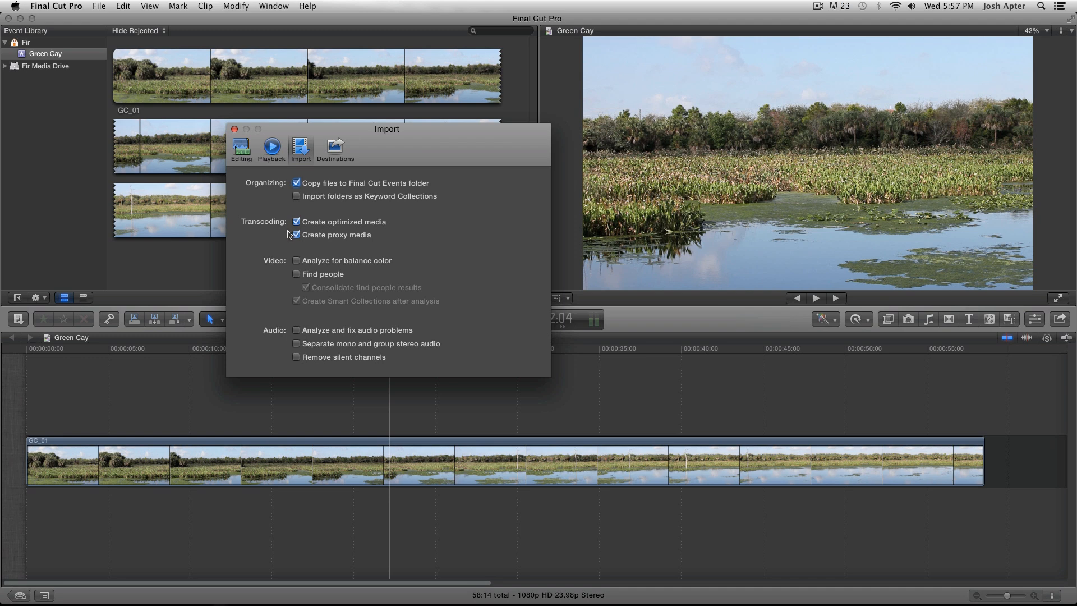
mouse_move(274, 234)
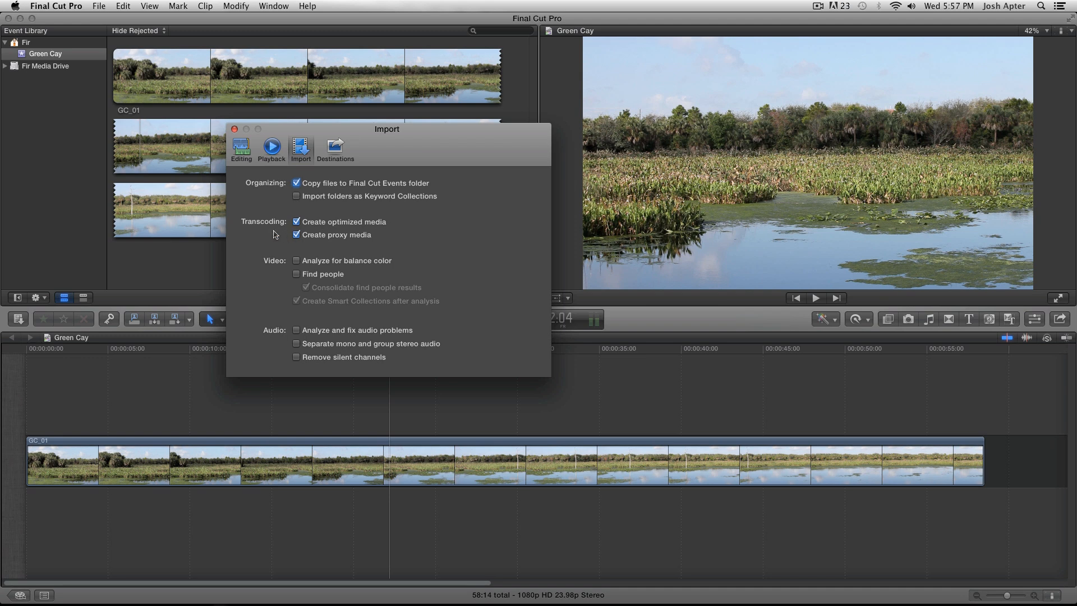
mouse_move(271, 230)
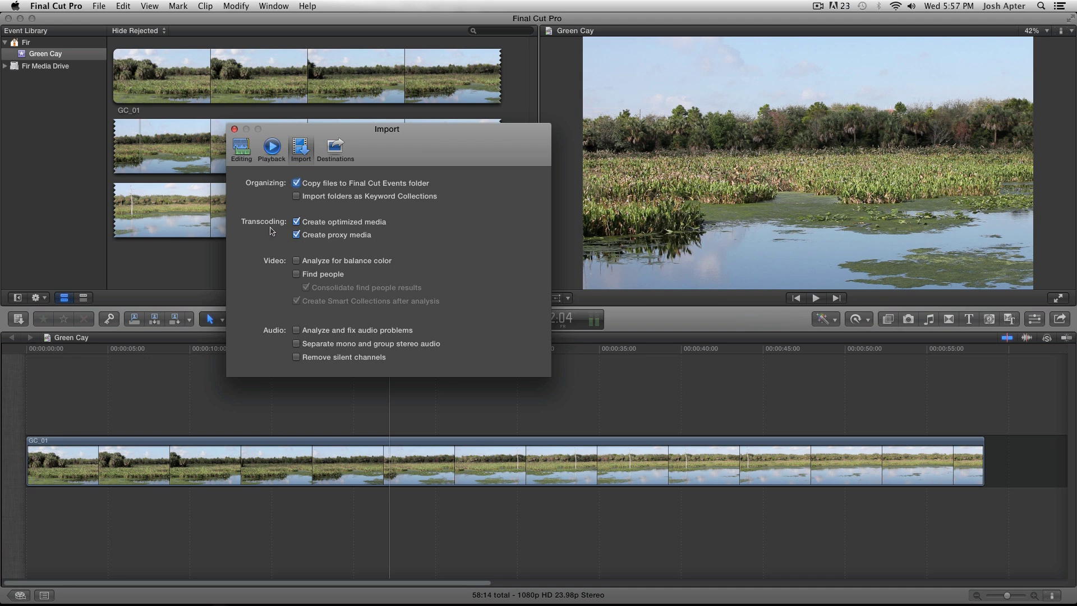
mouse_move(279, 231)
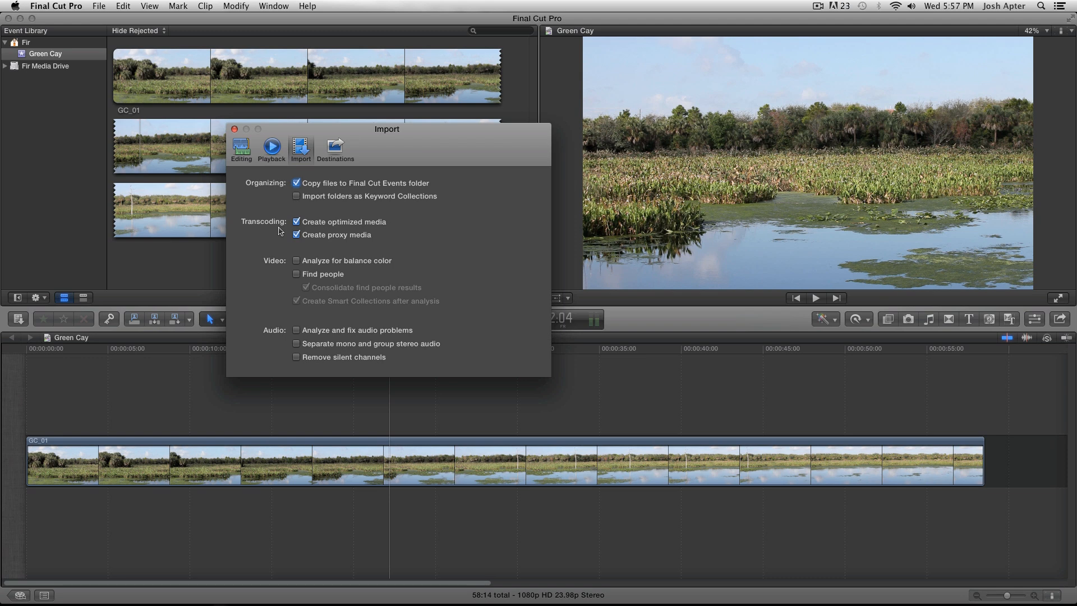
mouse_move(271, 154)
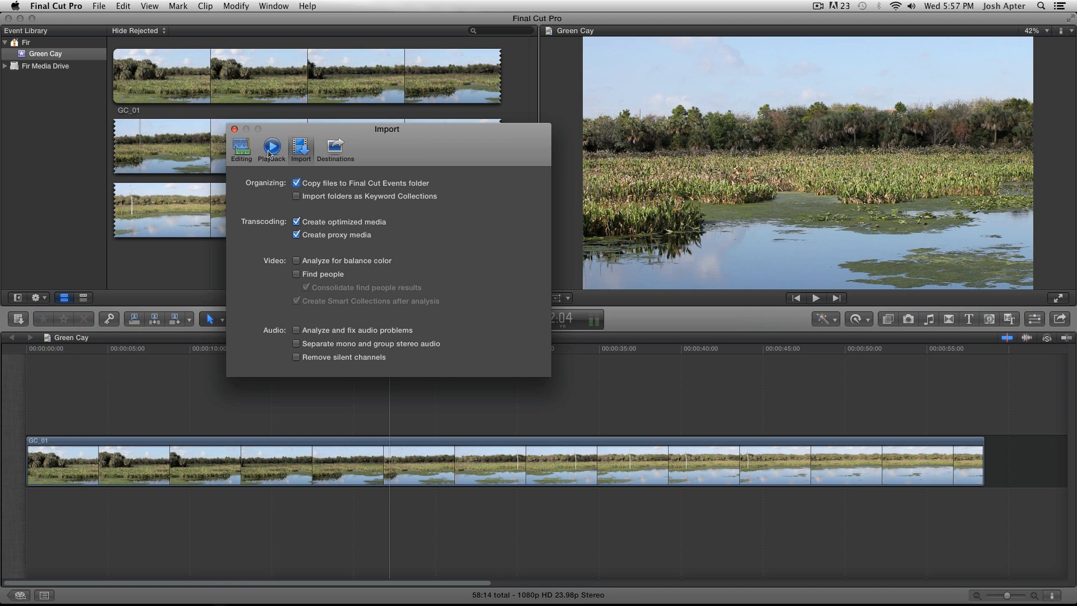
In Playback preferences, try proxy media, then settle on original or optimized media.
click(272, 147)
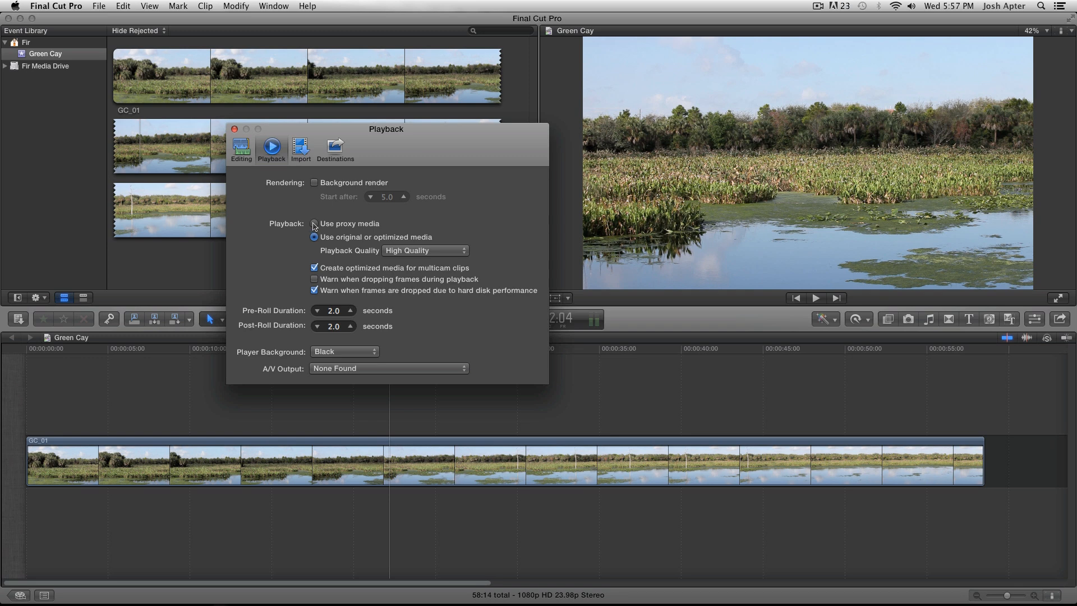
click(315, 225)
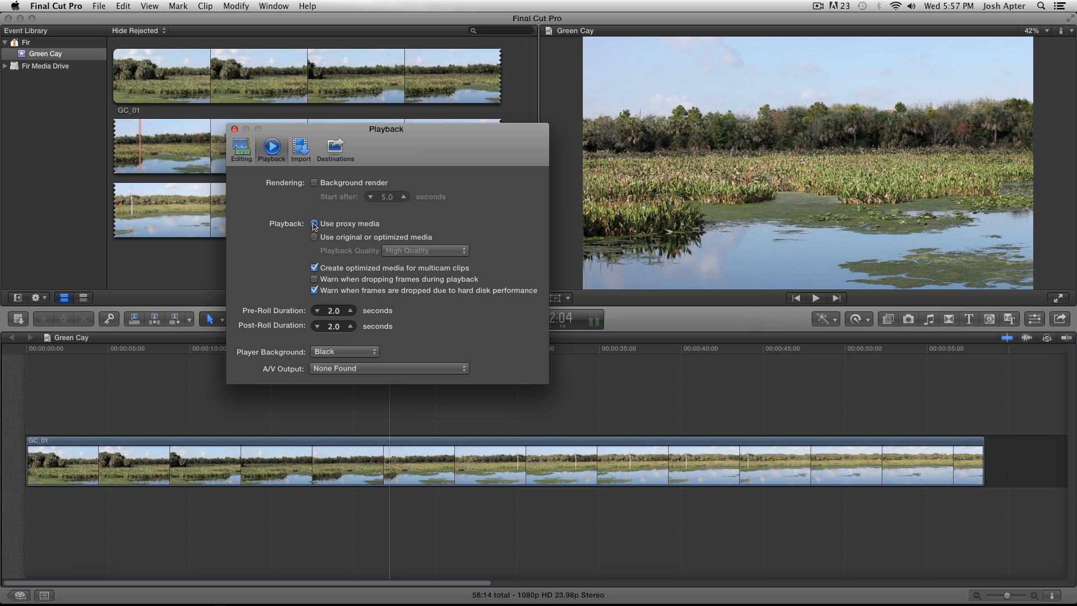
click(314, 223)
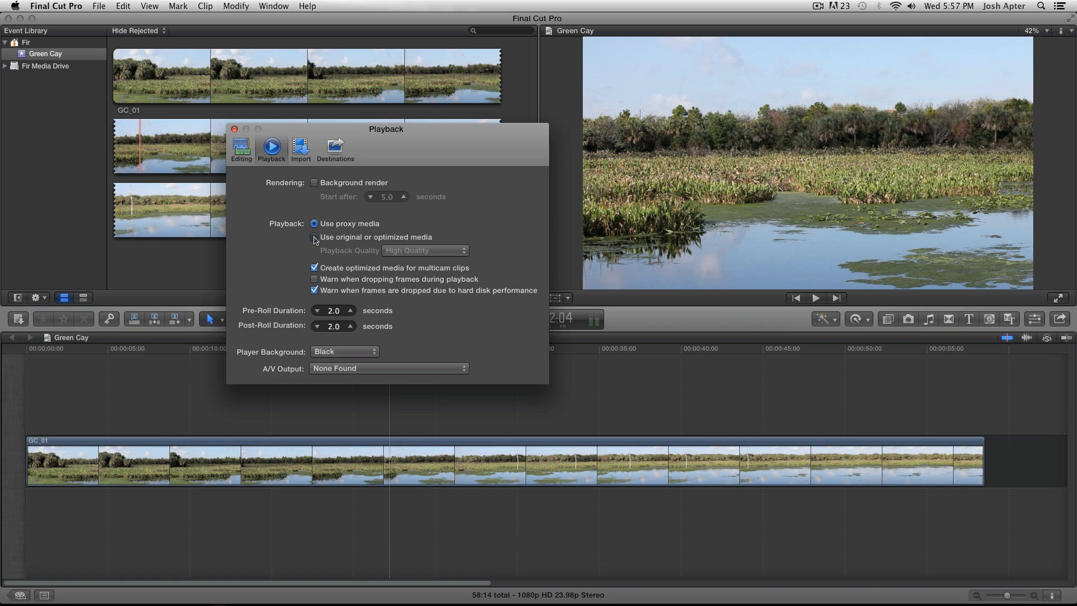
click(314, 236)
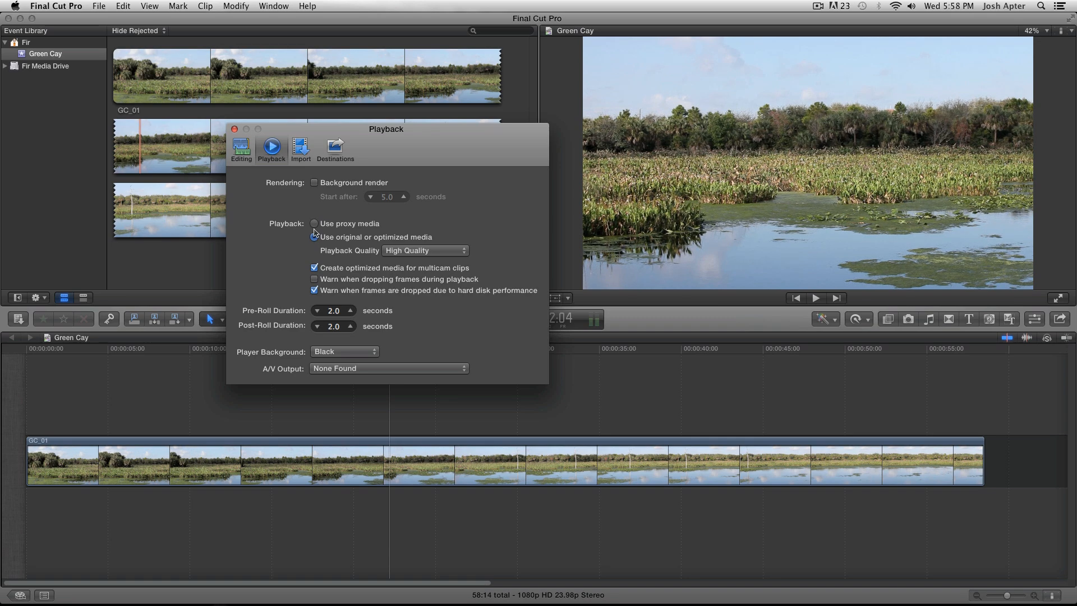
click(315, 223)
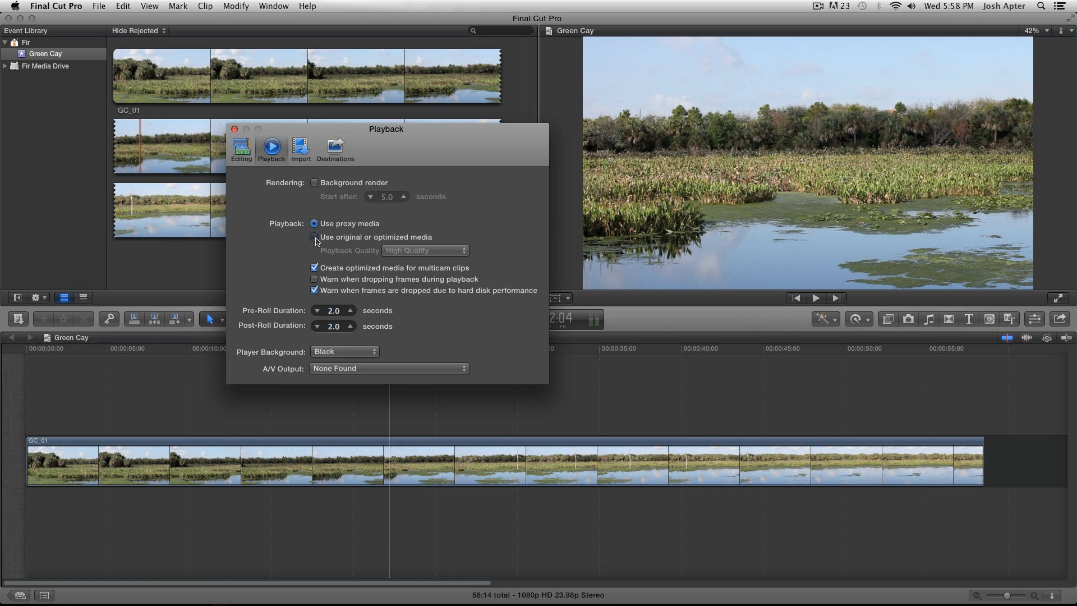
click(315, 236)
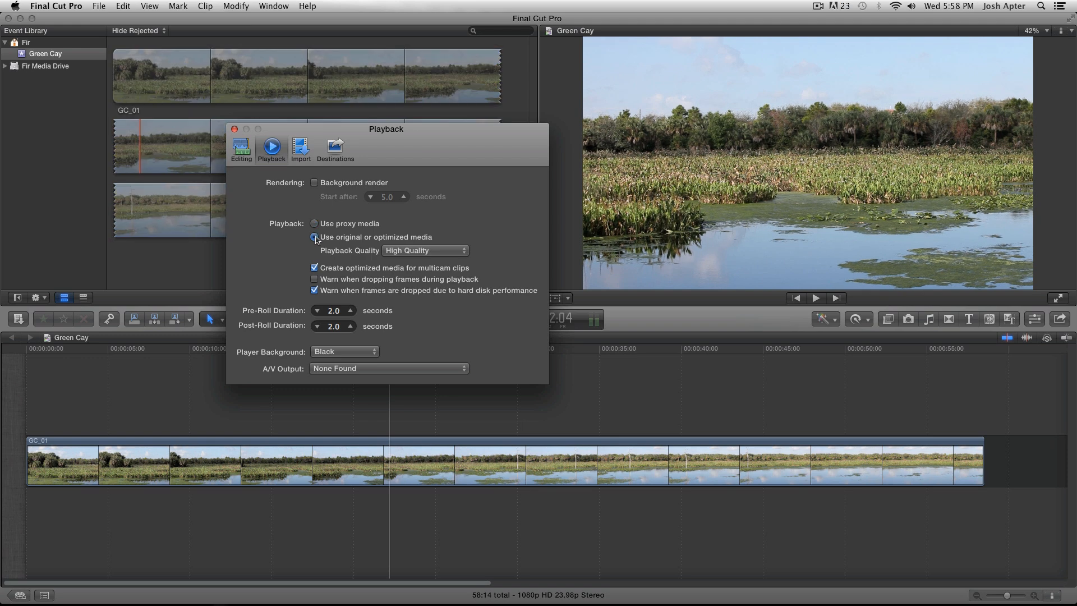